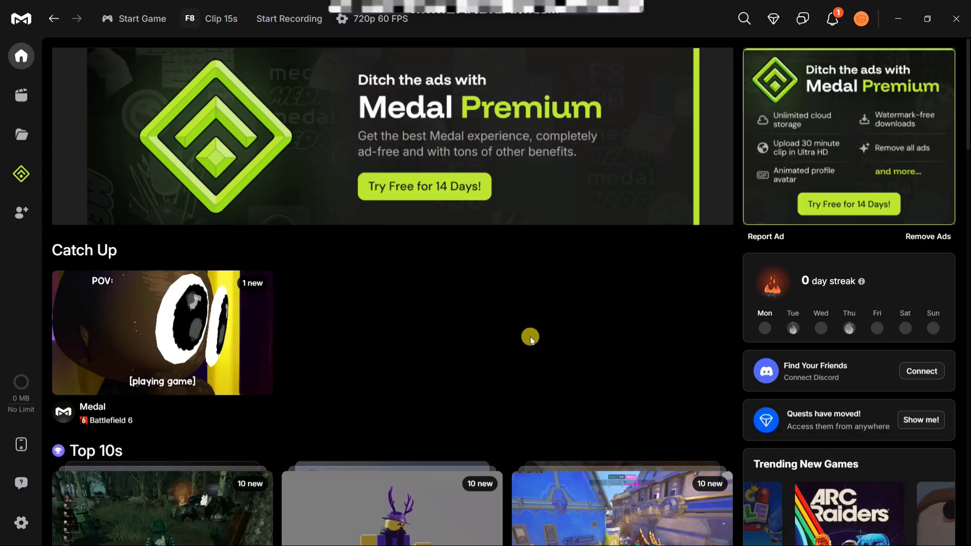
{"action": "mouse_move", "coordinate": [551, 394]}
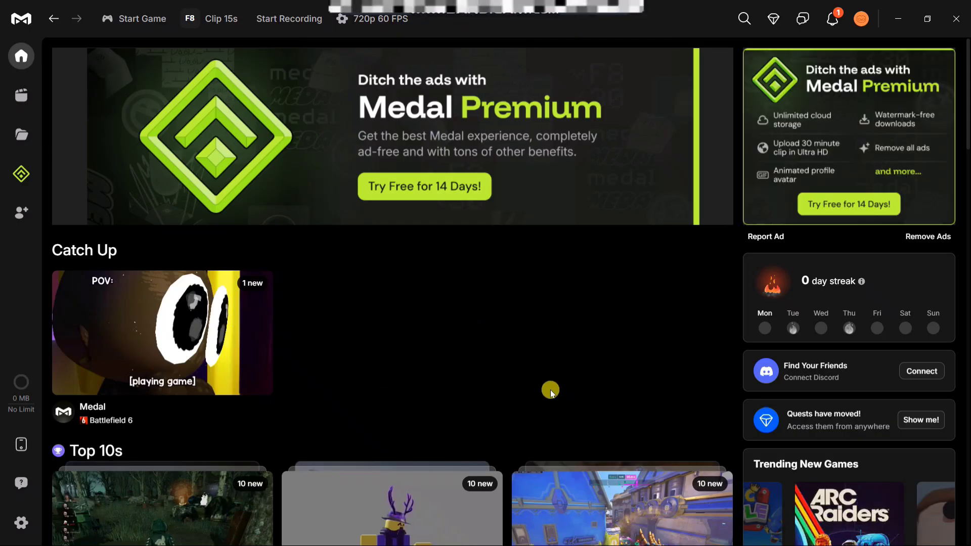
{"action": "mouse_move", "coordinate": [533, 360]}
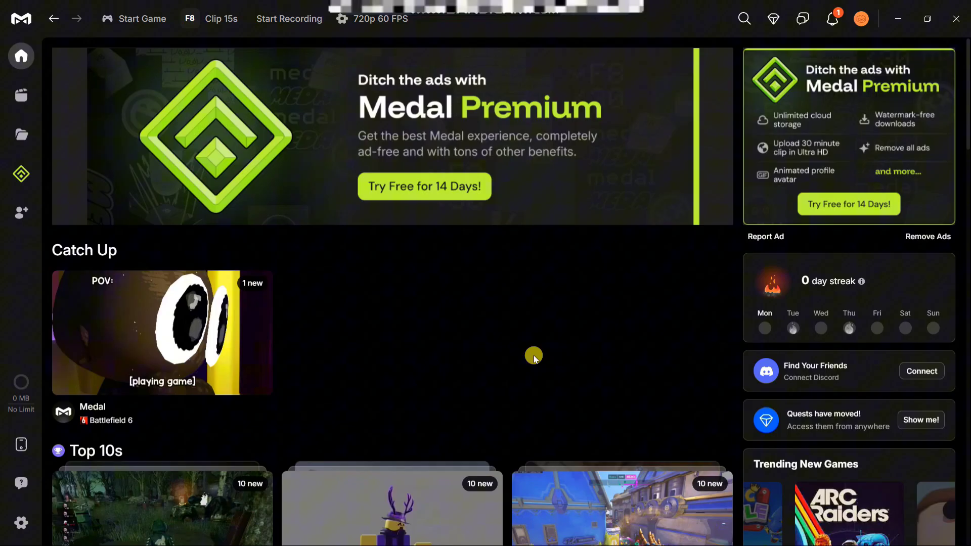
{"action": "mouse_move", "coordinate": [543, 326]}
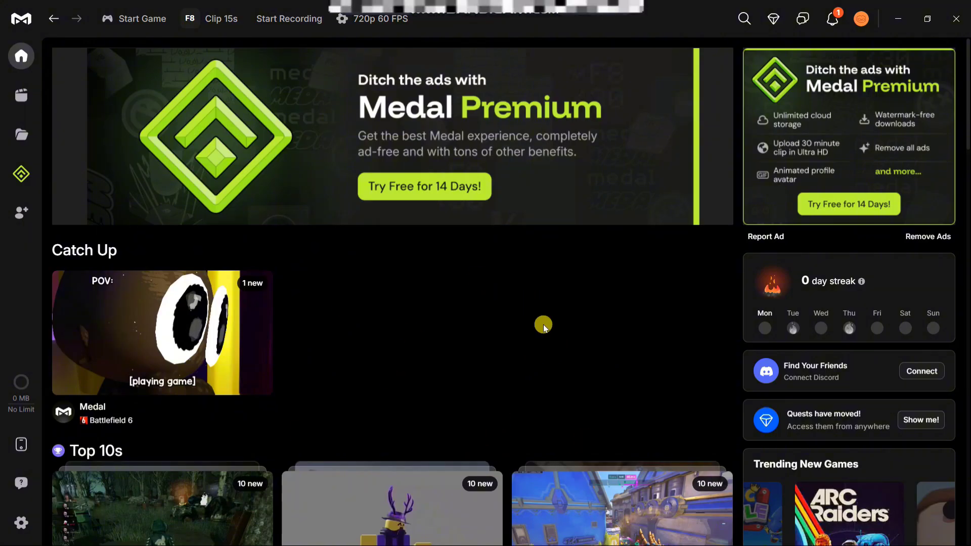
{"action": "mouse_move", "coordinate": [20, 524]}
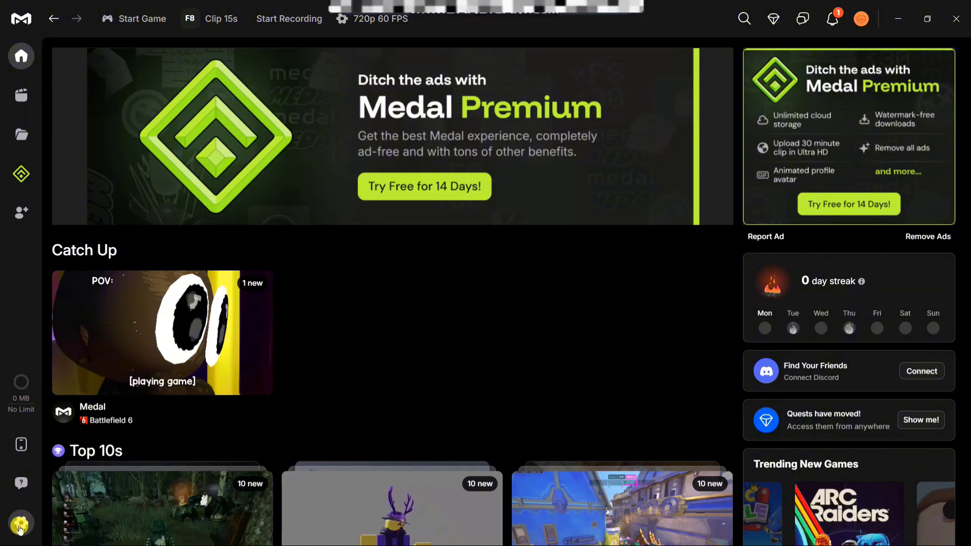
Review Clip Settings: F8 15s clip hotkey, capture toggles and F7 screenshots, then return to top.
{"action": "left_click", "coordinate": [21, 524]}
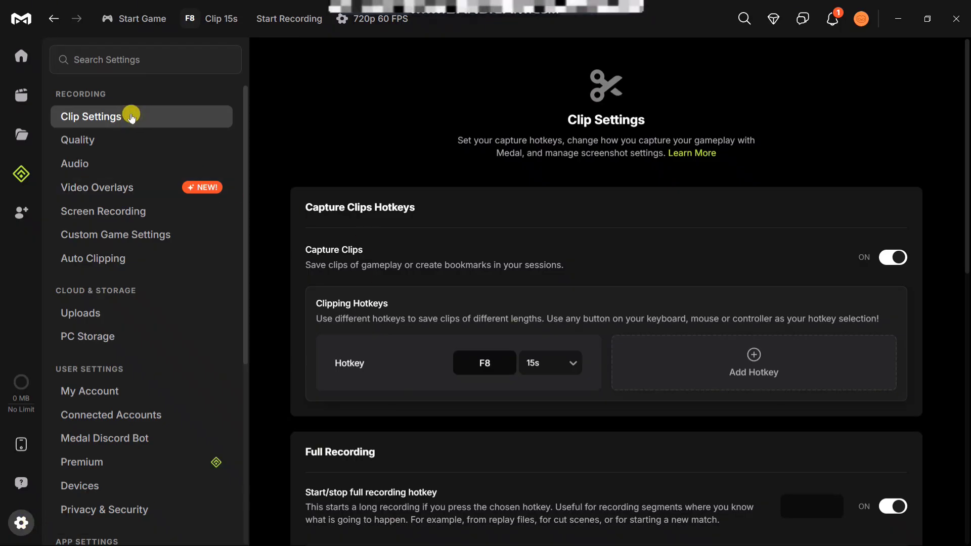
{"action": "scroll", "scroll_direction": "down", "scroll_amount": 3}
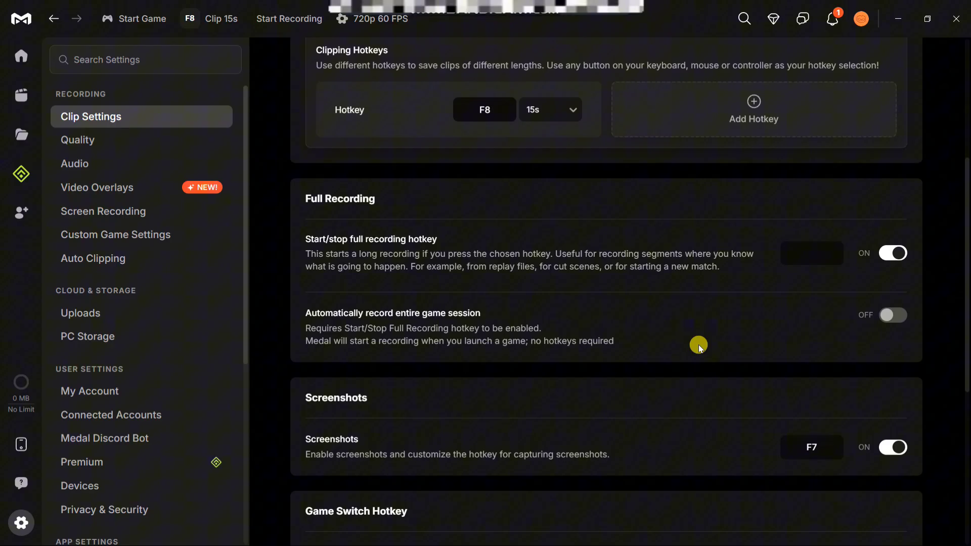
{"action": "scroll", "scroll_direction": "down", "scroll_amount": 3}
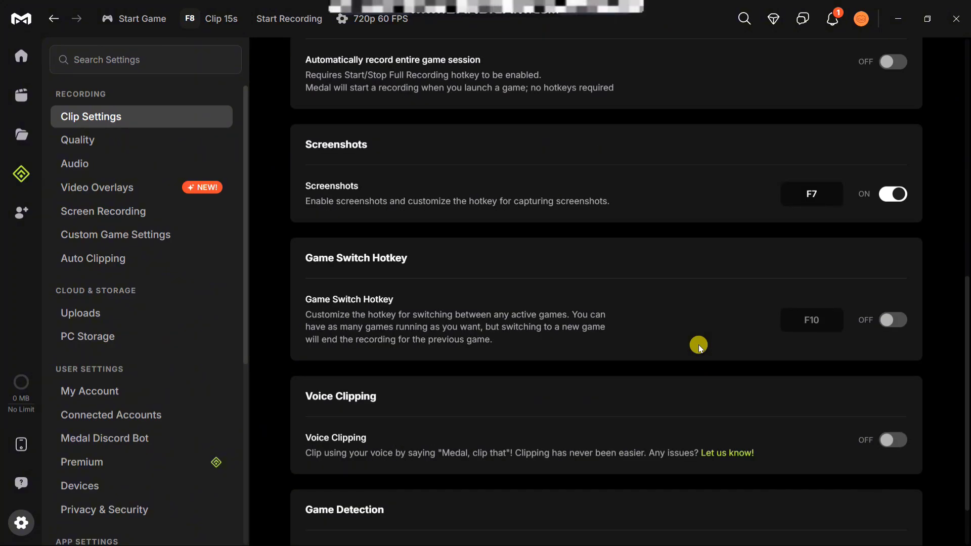
{"action": "scroll", "scroll_direction": "up", "scroll_amount": 3}
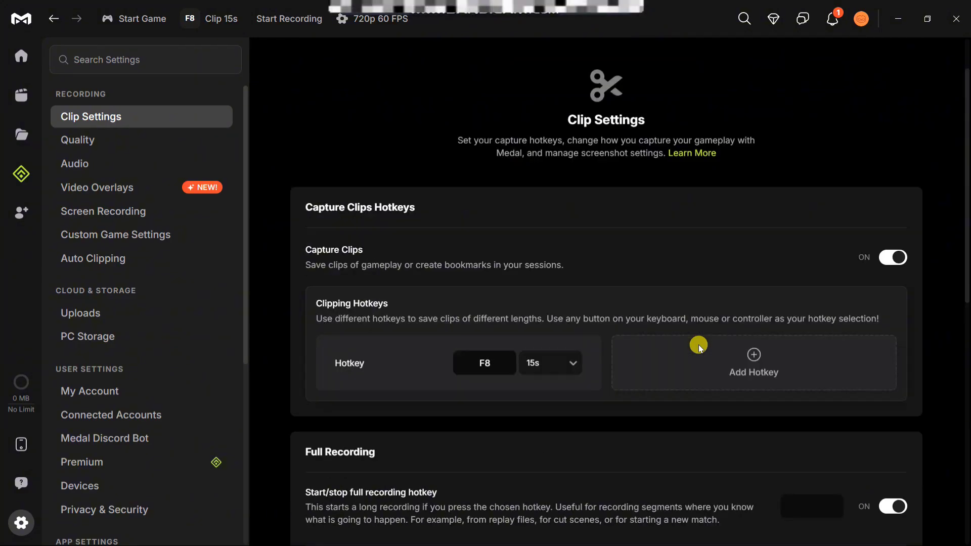
{"action": "mouse_move", "coordinate": [610, 297]}
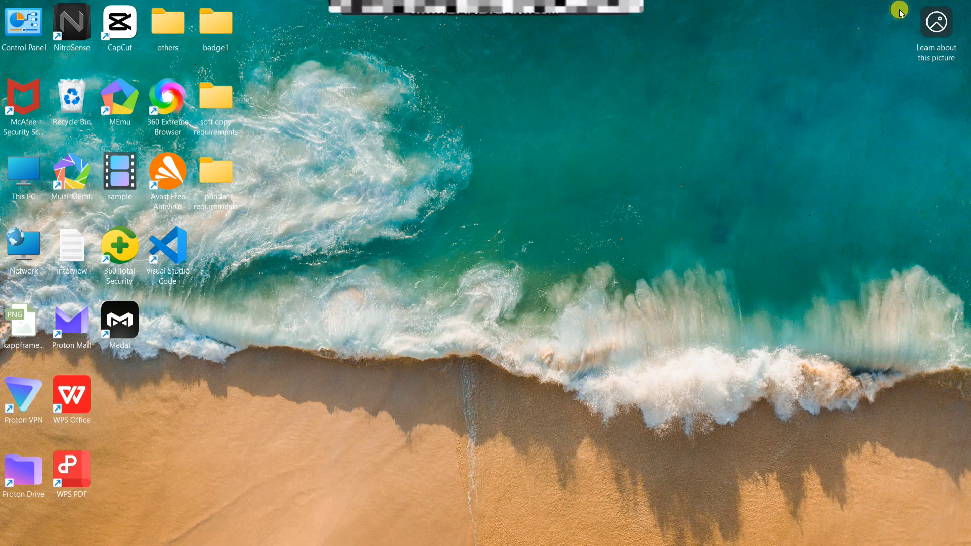
{"action": "mouse_move", "coordinate": [251, 227]}
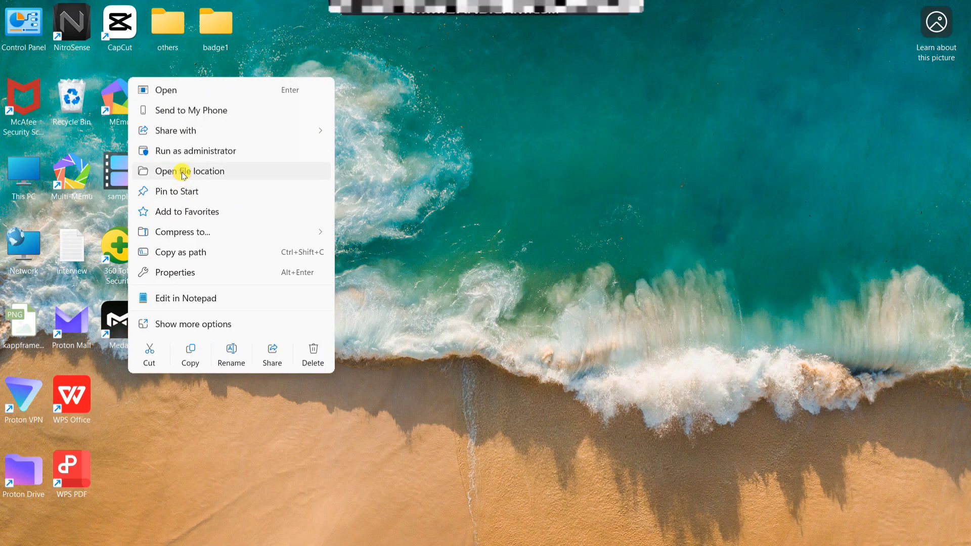
{"action": "mouse_move", "coordinate": [186, 155]}
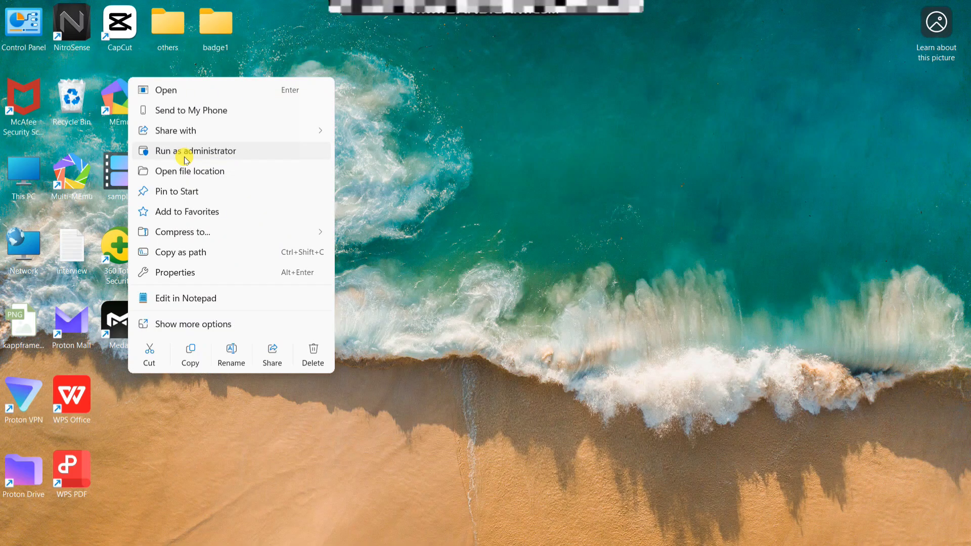
{"action": "mouse_move", "coordinate": [523, 220]}
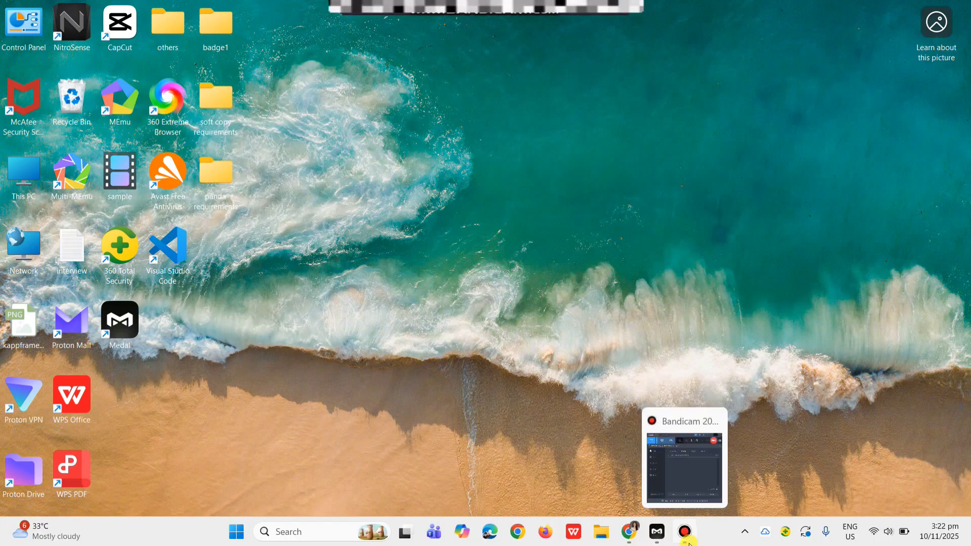
Bring Medal forward and re-review screenshots, game switch and voice clipping options in Clip Settings.
{"action": "left_click", "coordinate": [656, 532]}
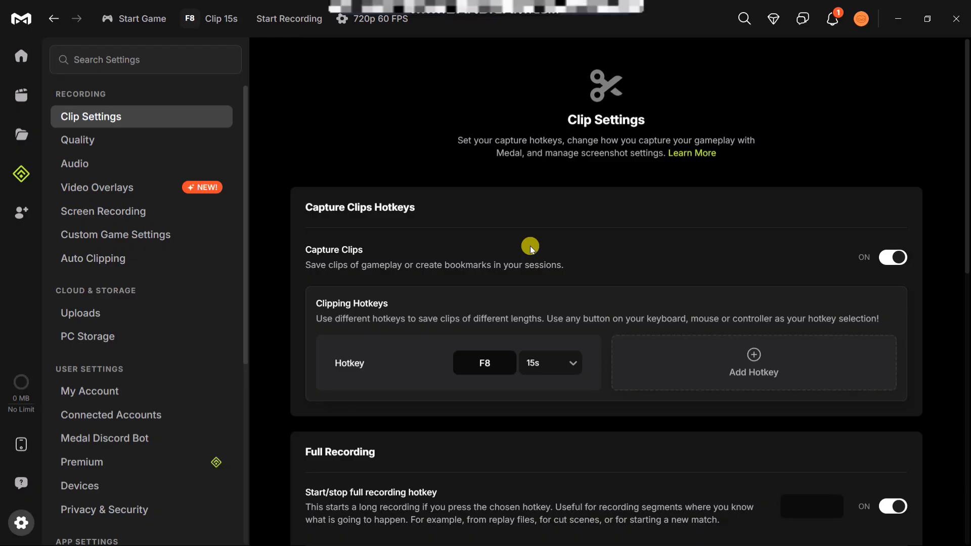
{"action": "mouse_move", "coordinate": [21, 522]}
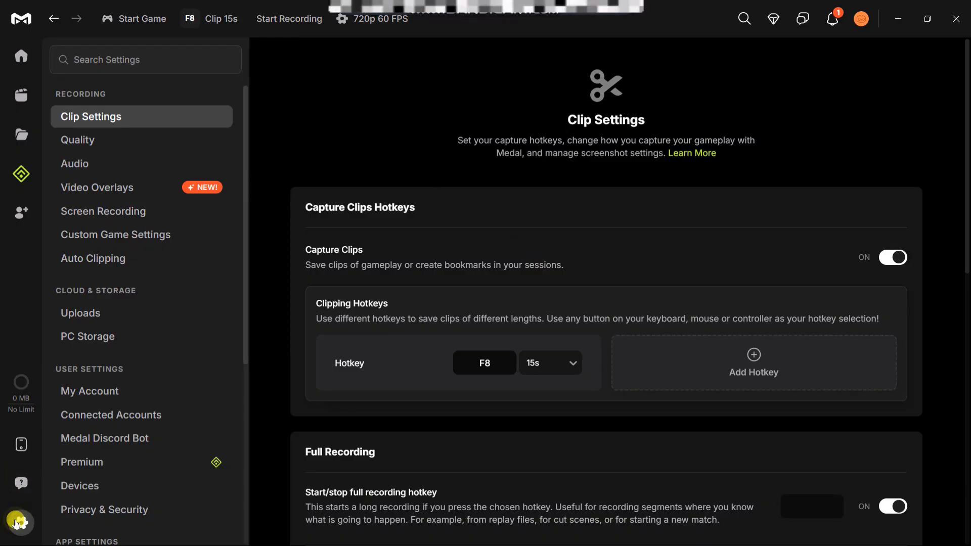
{"action": "mouse_move", "coordinate": [246, 191]}
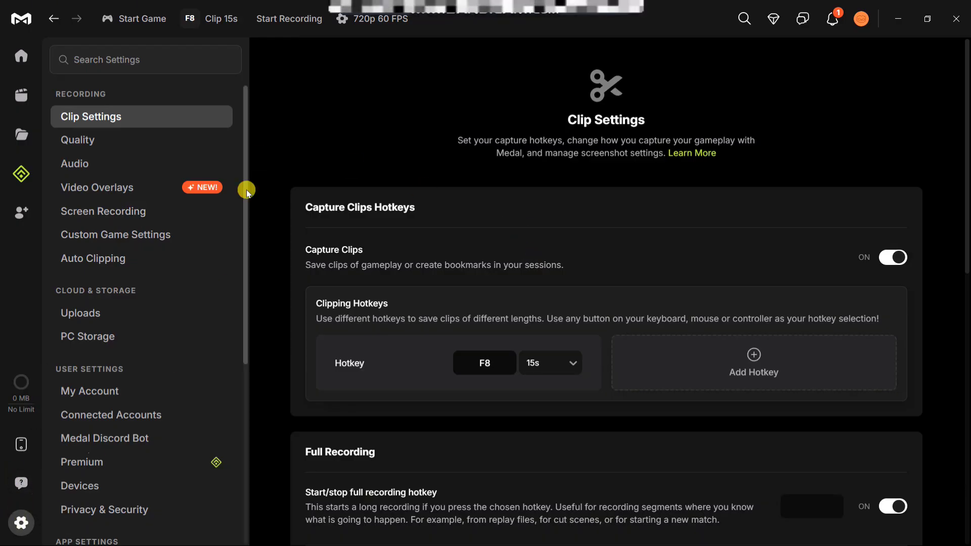
{"action": "mouse_move", "coordinate": [186, 132]}
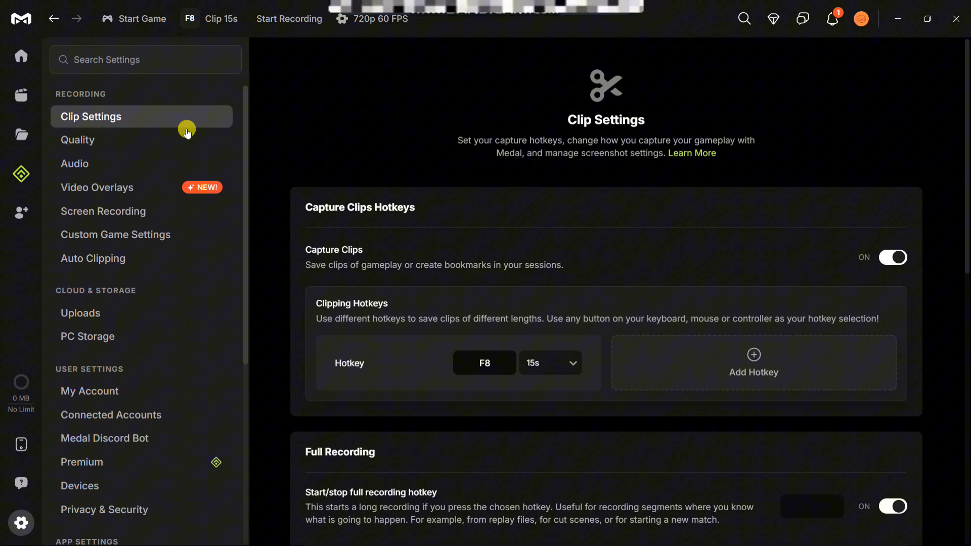
{"action": "mouse_move", "coordinate": [149, 163]}
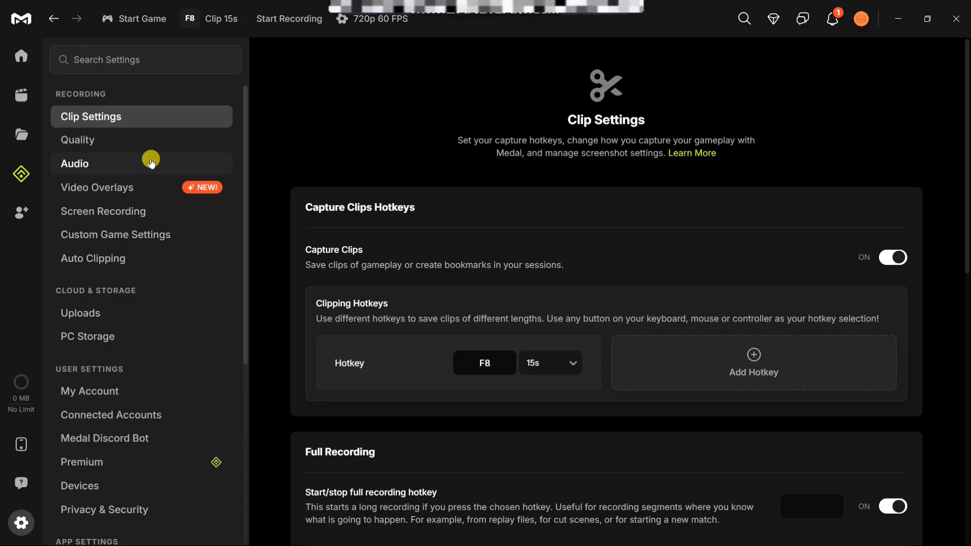
{"action": "scroll", "scroll_direction": "down", "scroll_amount": 3}
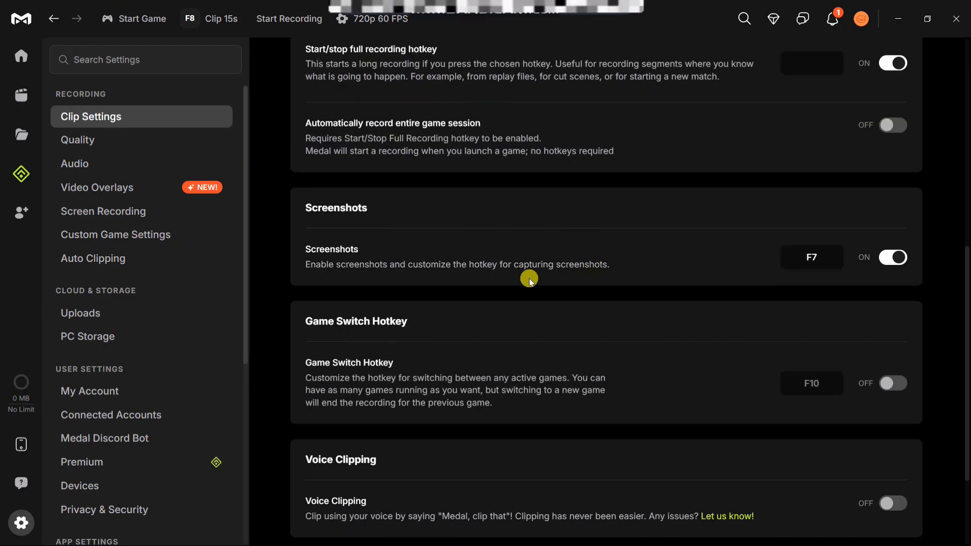
{"action": "scroll", "scroll_direction": "down", "scroll_amount": 3}
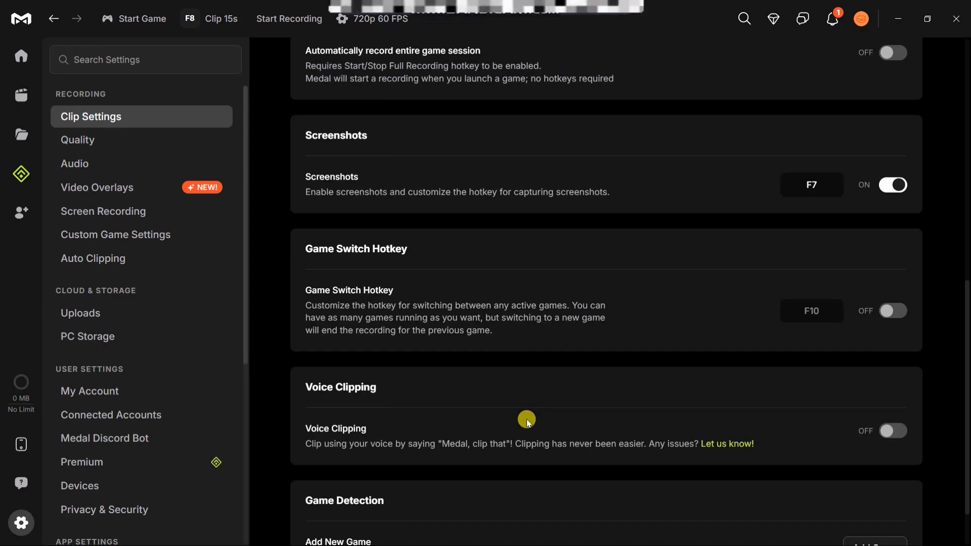
{"action": "scroll", "scroll_direction": "up", "scroll_amount": 3}
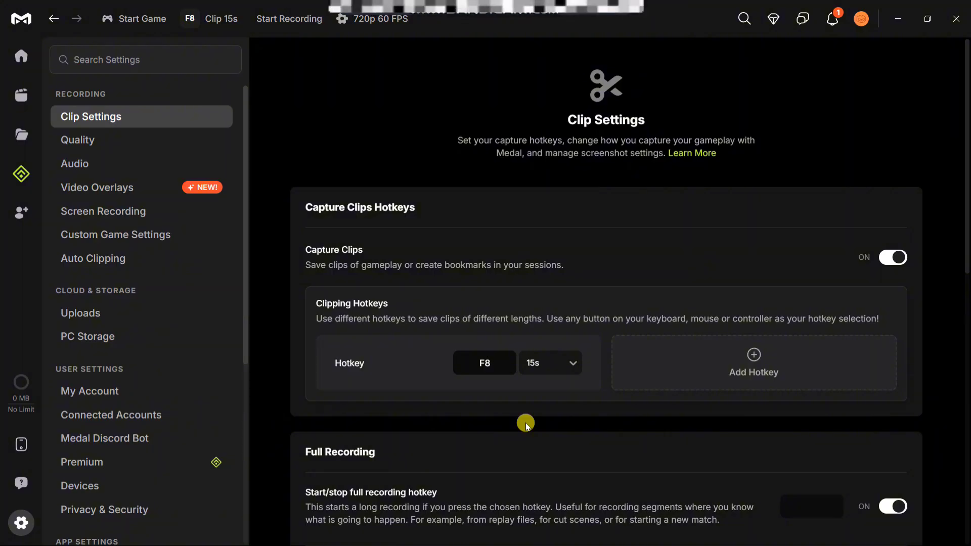
{"action": "mouse_move", "coordinate": [527, 419]}
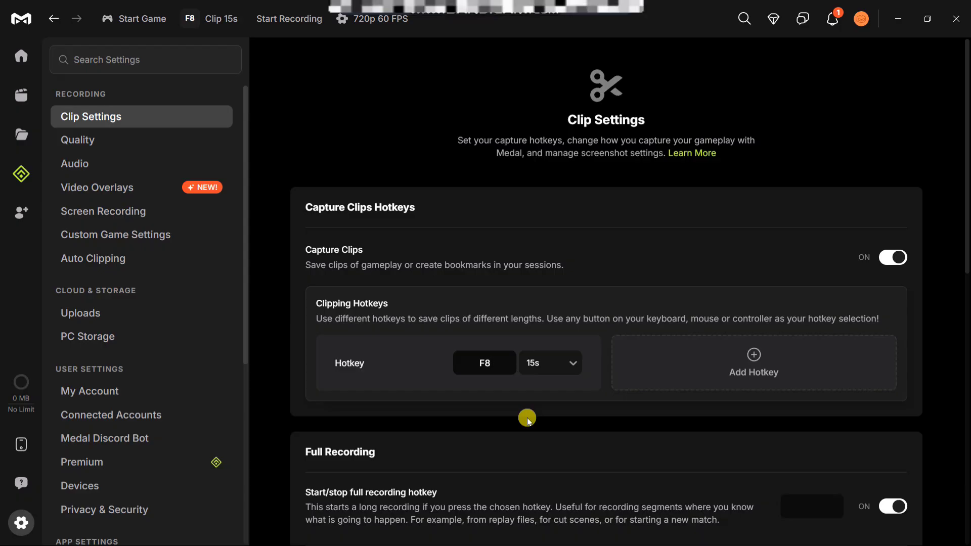
{"action": "mouse_move", "coordinate": [550, 363]}
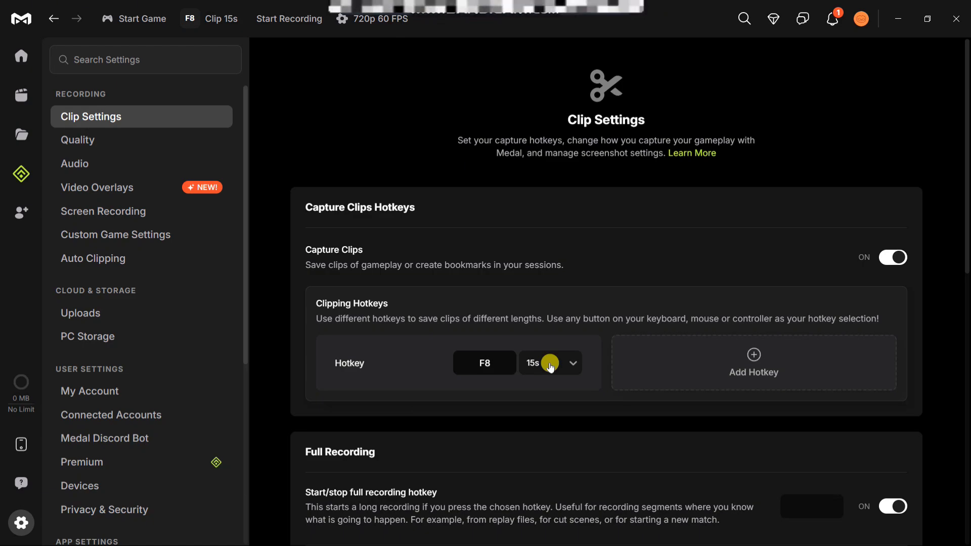
{"action": "mouse_move", "coordinate": [20, 56]}
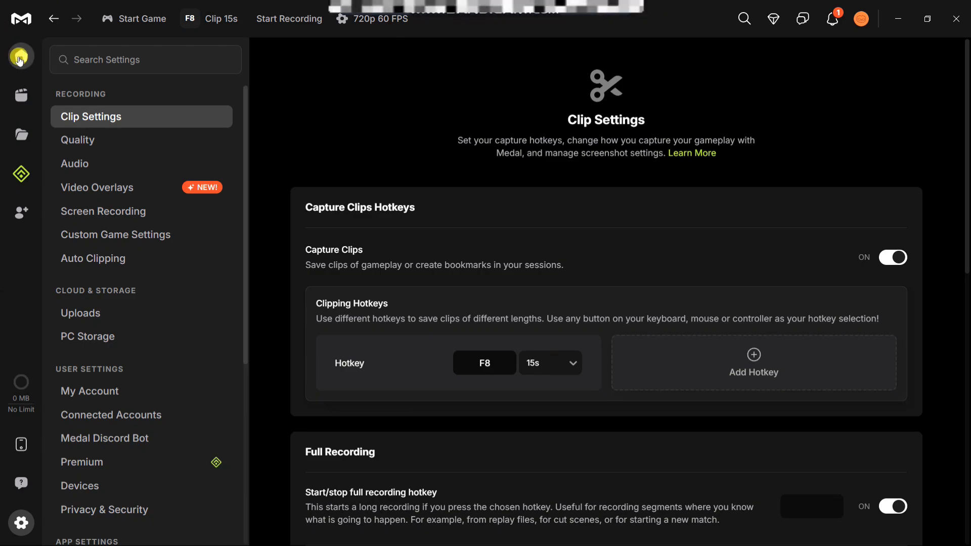
Return from settings to Medal's home feed showing Catch Up and Top 10s.
{"action": "left_click", "coordinate": [21, 55]}
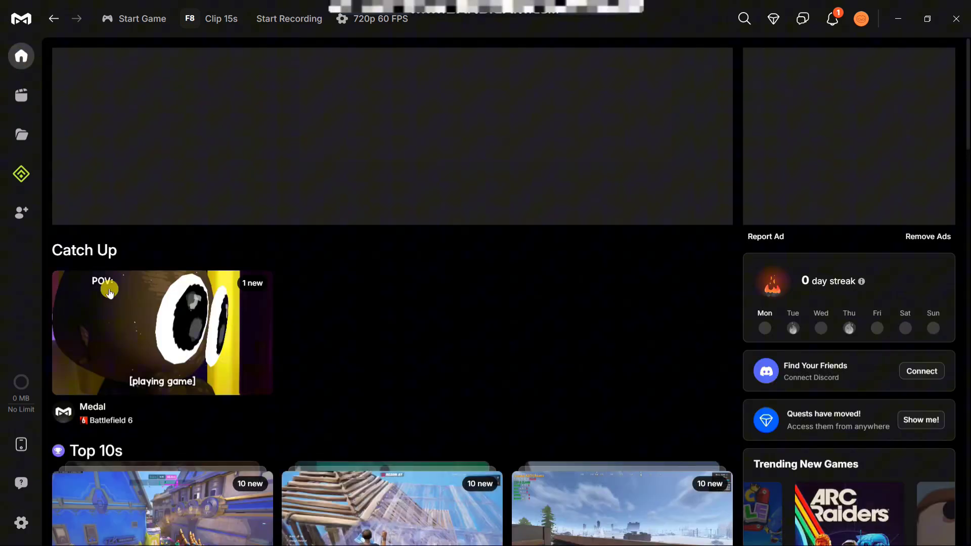